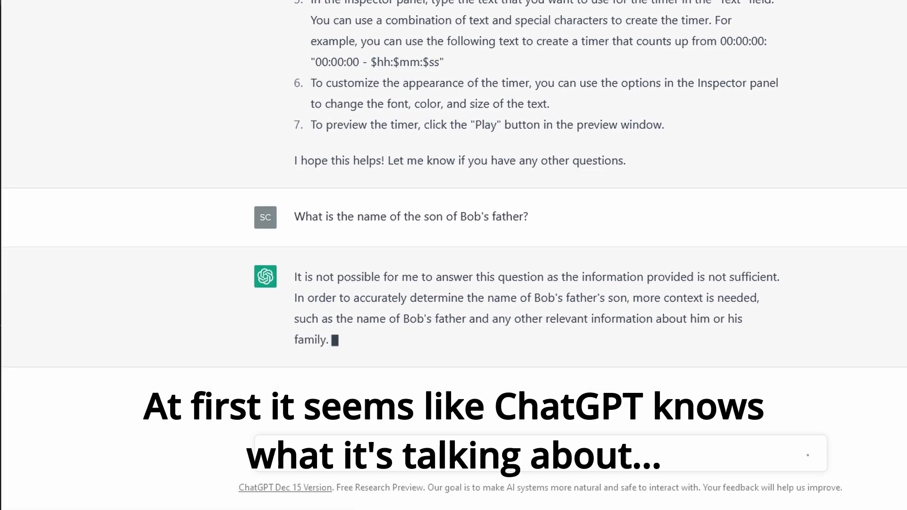
Scroll down to follow the reply that Bob's father's son cannot be named
scroll(down, 3)
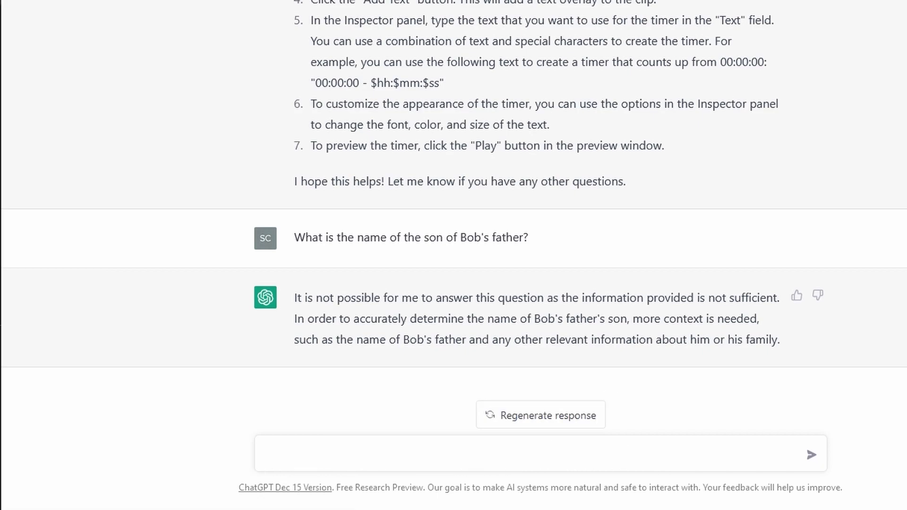
Ask what if Bob is an only child and read the reply that he has no uncle
text(what if Bob is an onl)
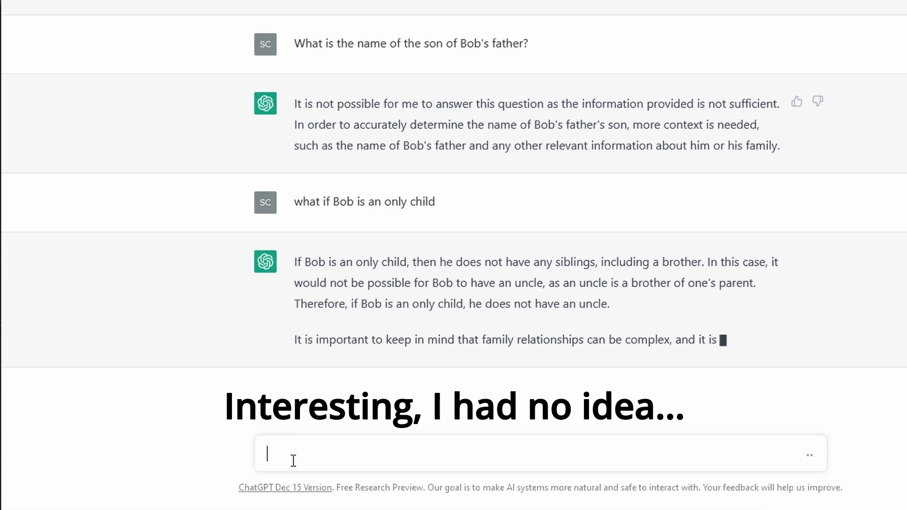
scroll(down, 3)
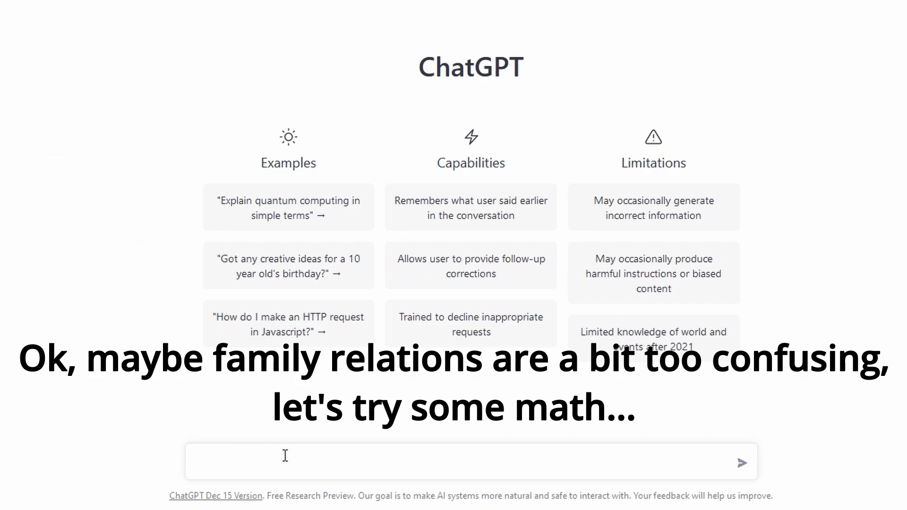
Send "Hey ChatGPT, can you calculate 2.5..." in the new chat to start its answer
text(Hey ChatGPT, can)
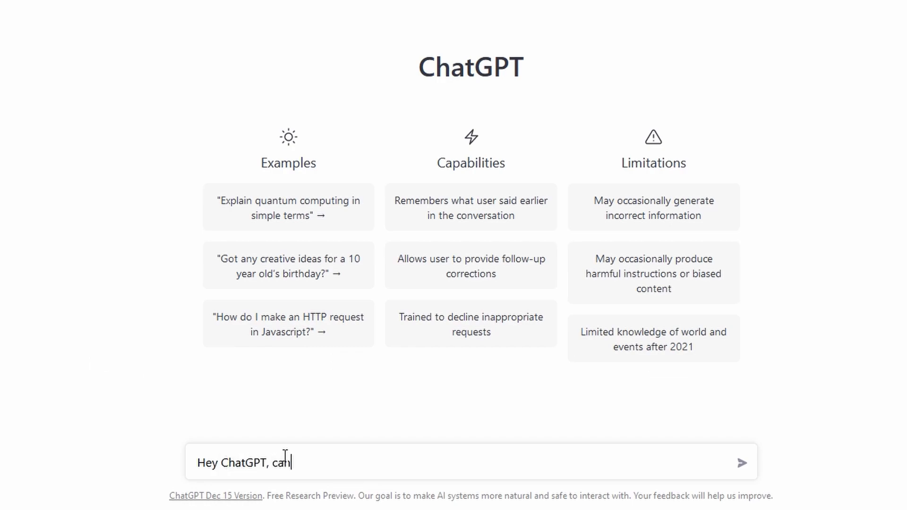
text(you calculate 2.5)
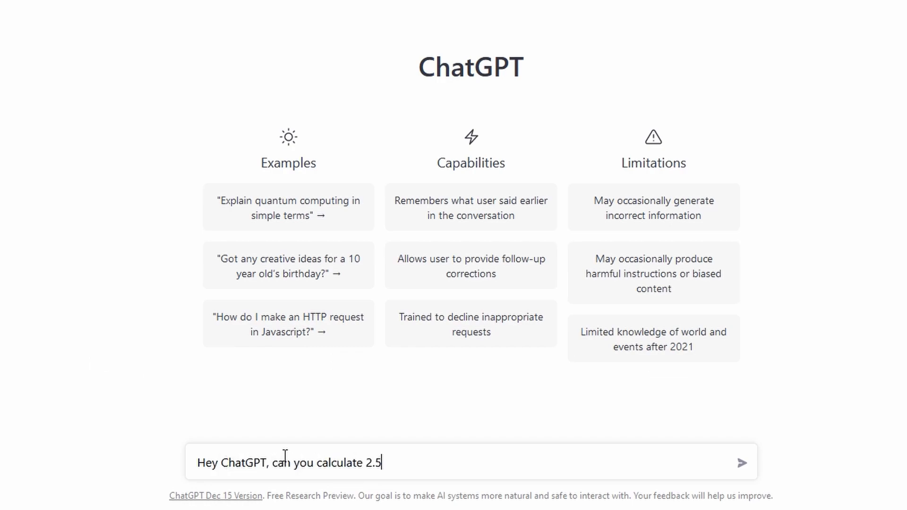
click(743, 462)
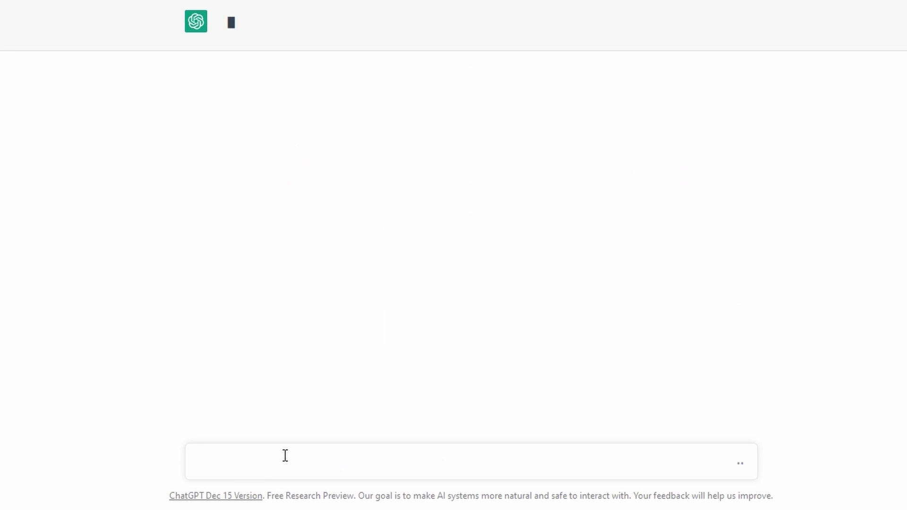